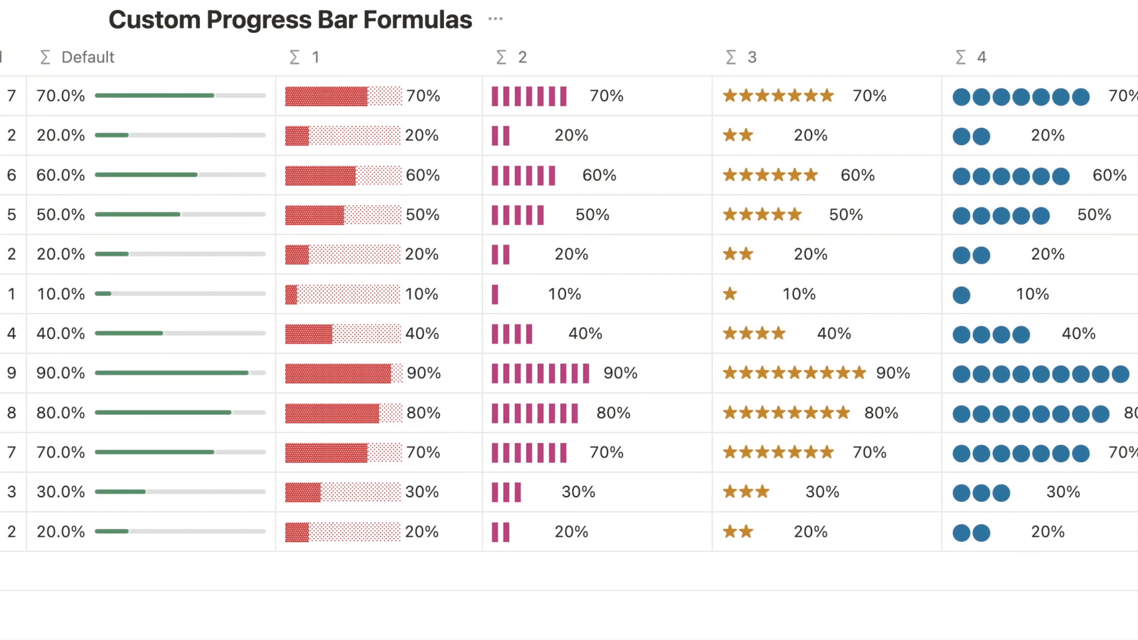
Scroll through the example progress bar table on the workspace page.
scroll("right", 3)
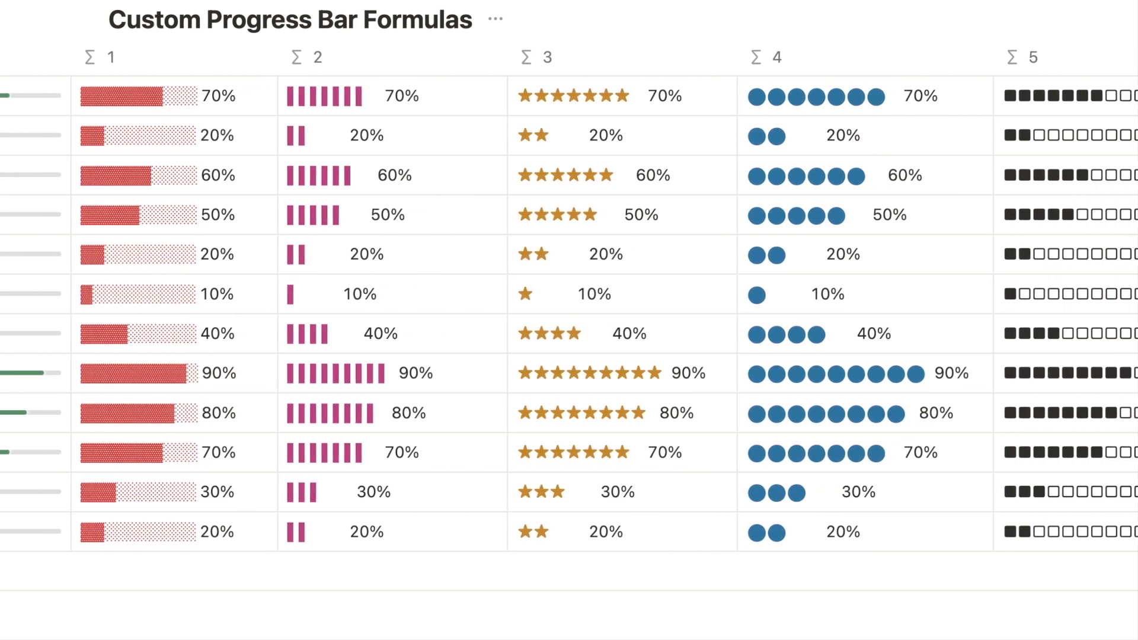
scroll("right", 3)
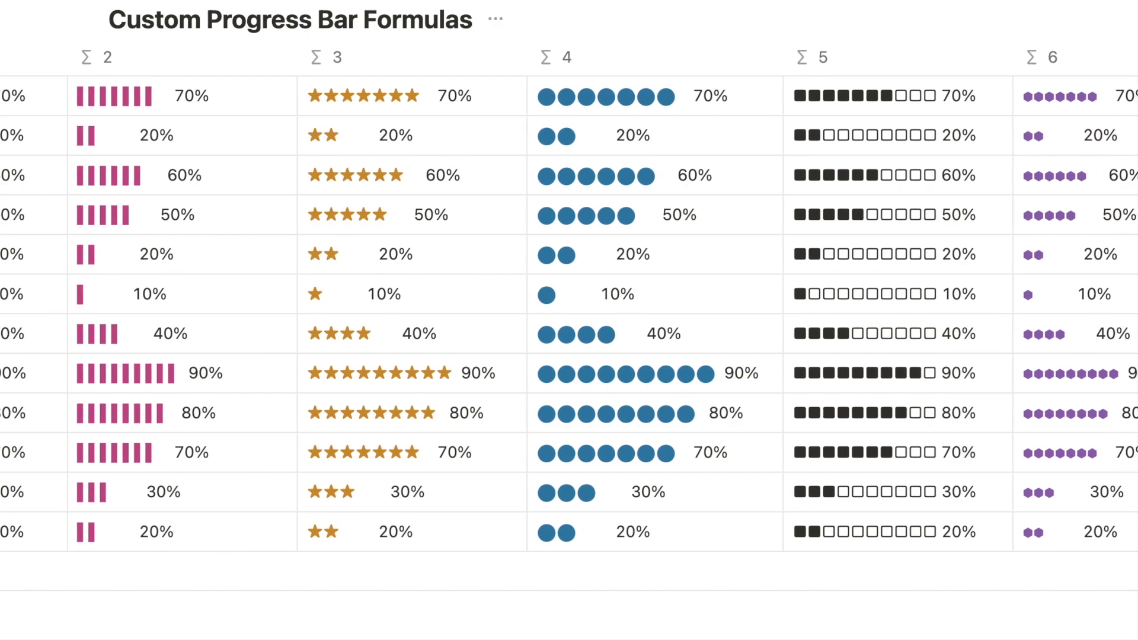
scroll("right", 3)
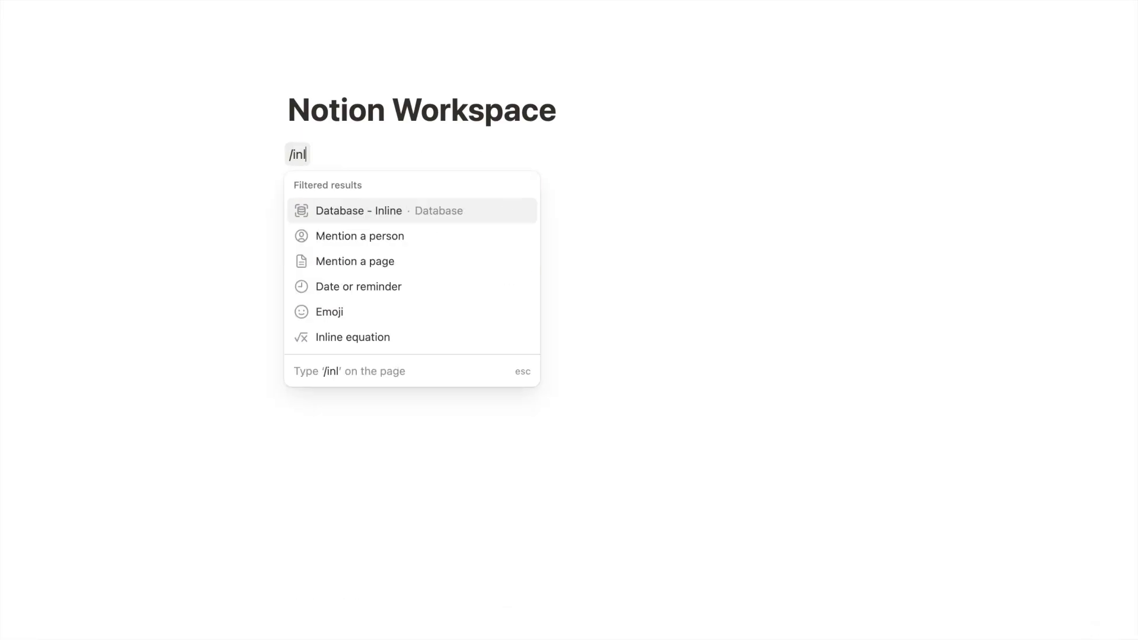
Insert an inline database and add a Formula property named Progress.
left_click(358, 211)
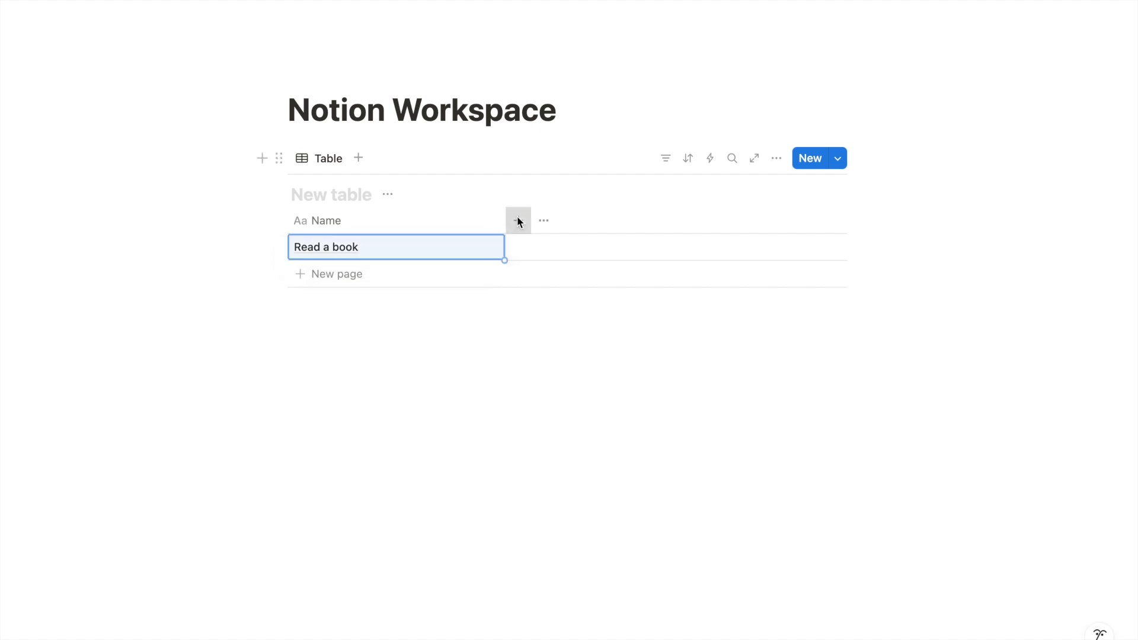
left_click(518, 220)
type("7")
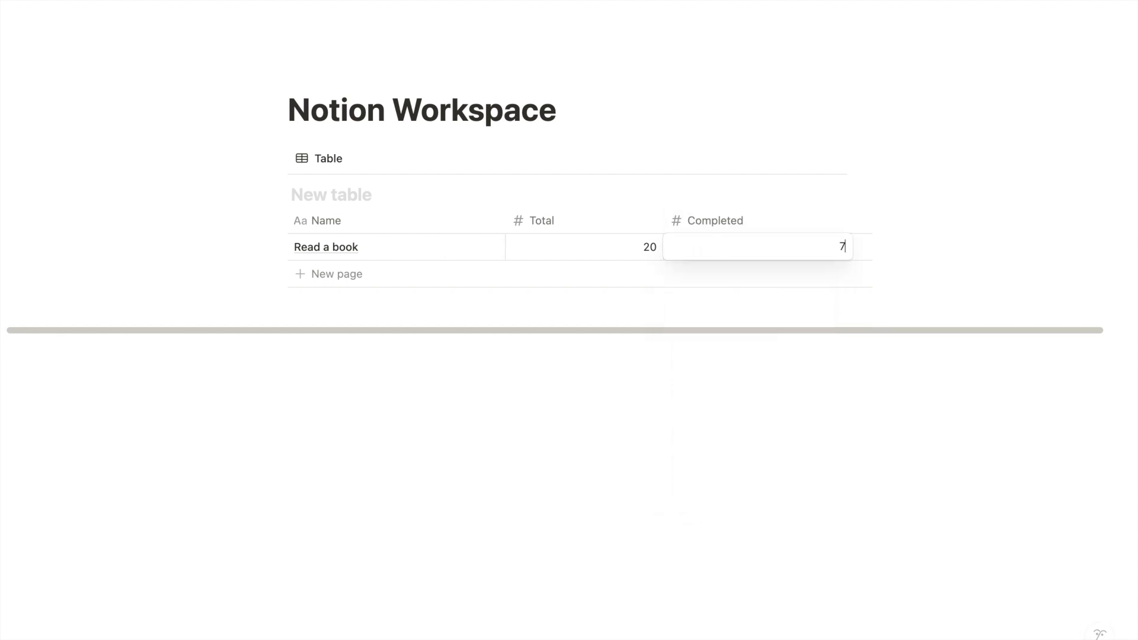
type("form")
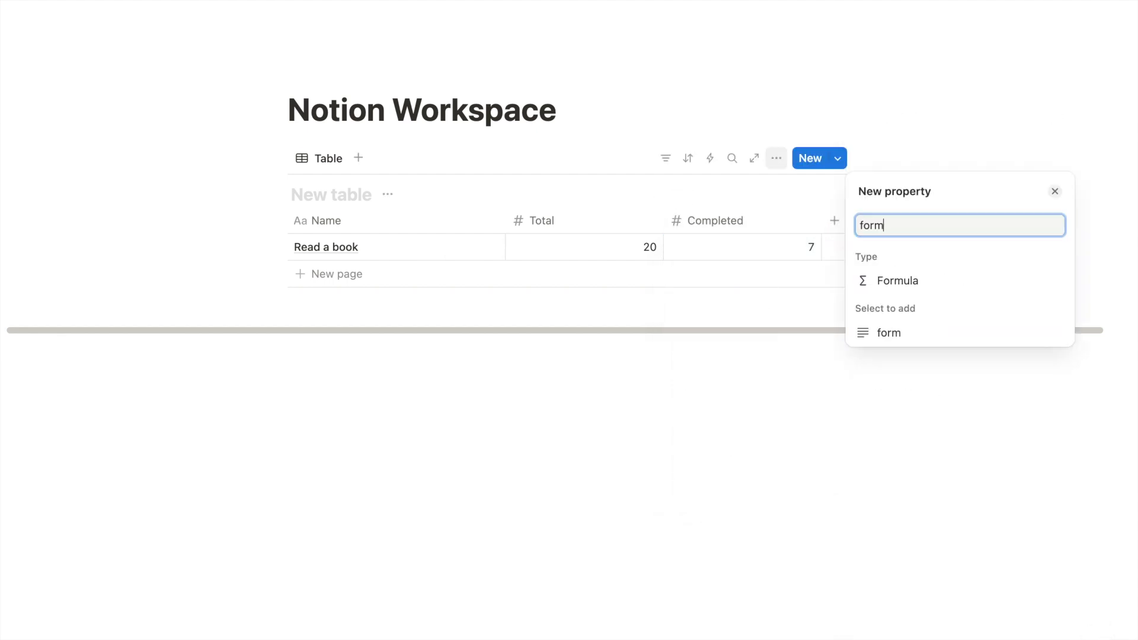
left_click(898, 281)
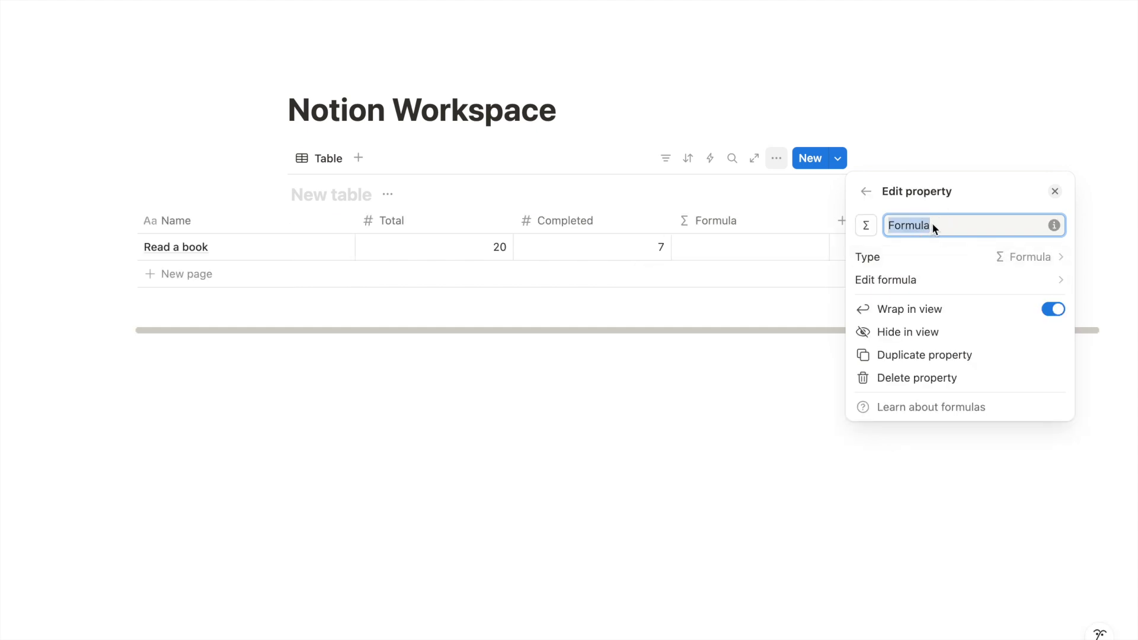
type("Progress")
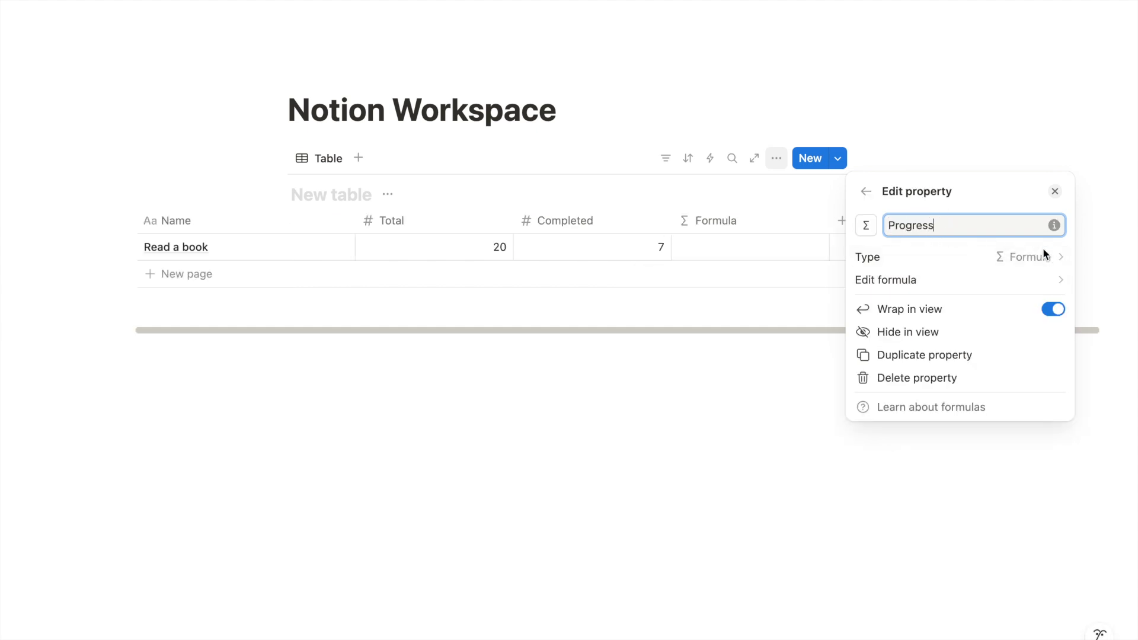
Define Progress as Completed/Total, shown as a blue bar.
left_click(886, 279)
type("Completed /")
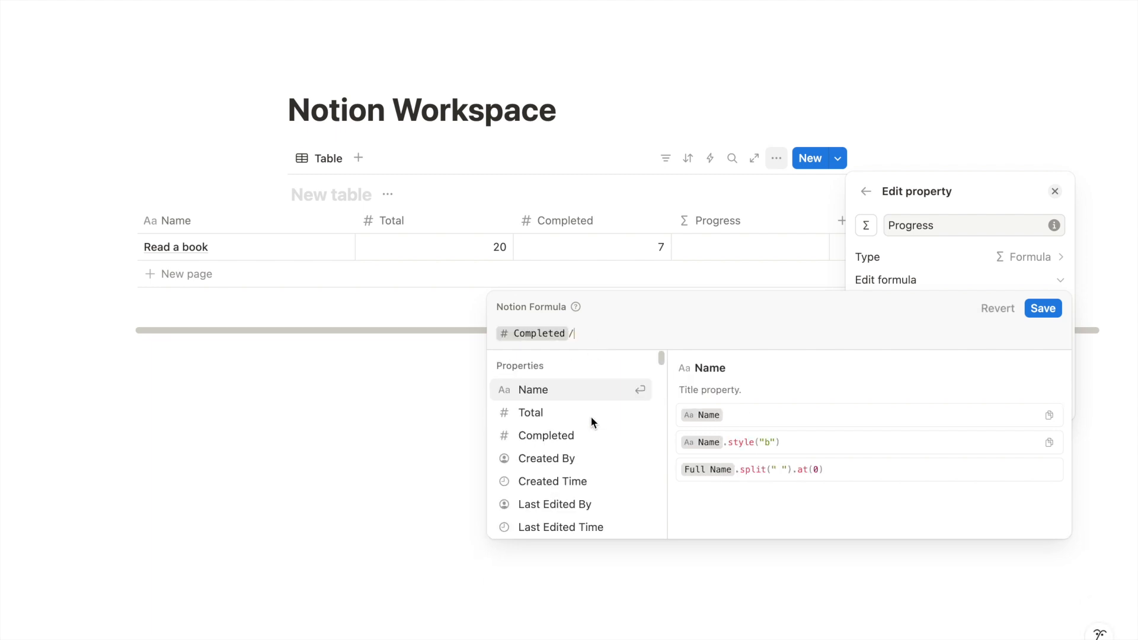
left_click(530, 412)
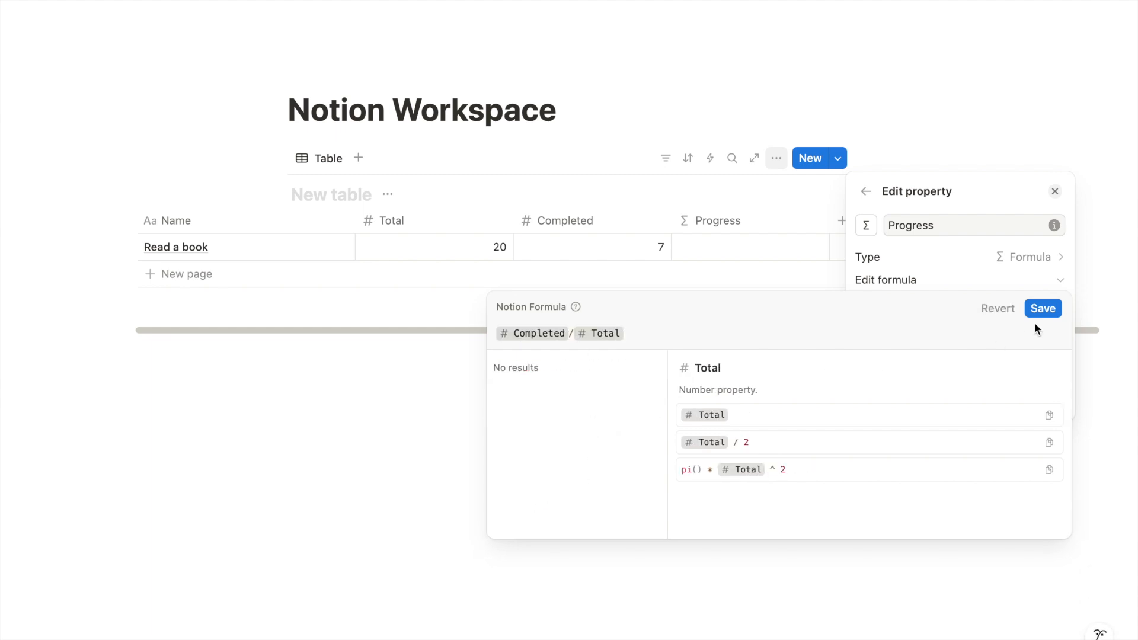
left_click(1042, 308)
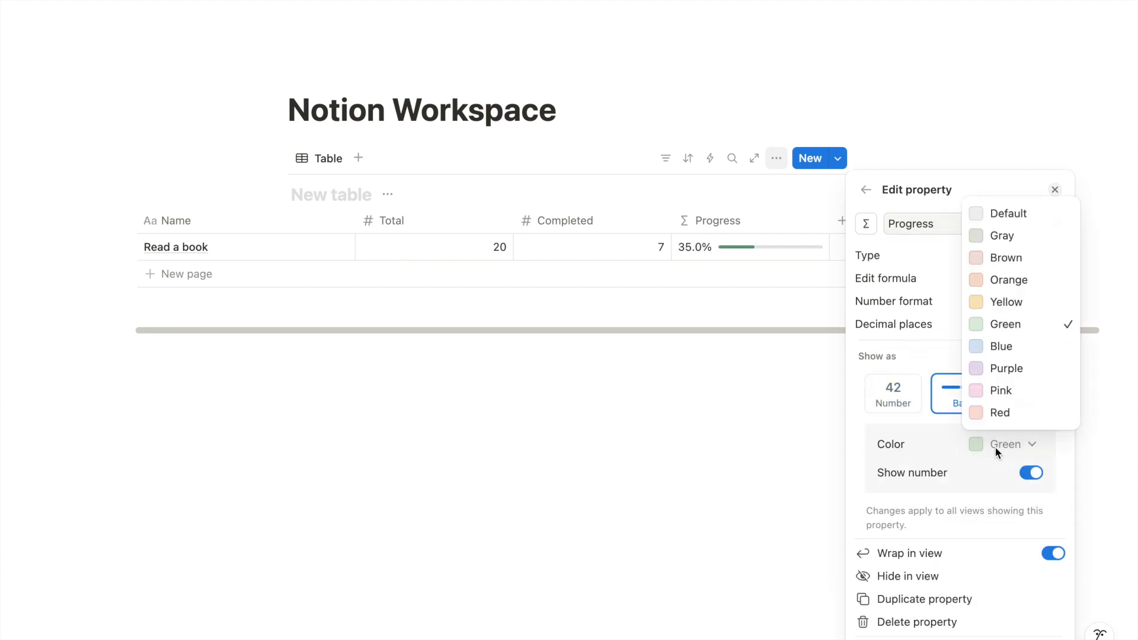
left_click(1001, 346)
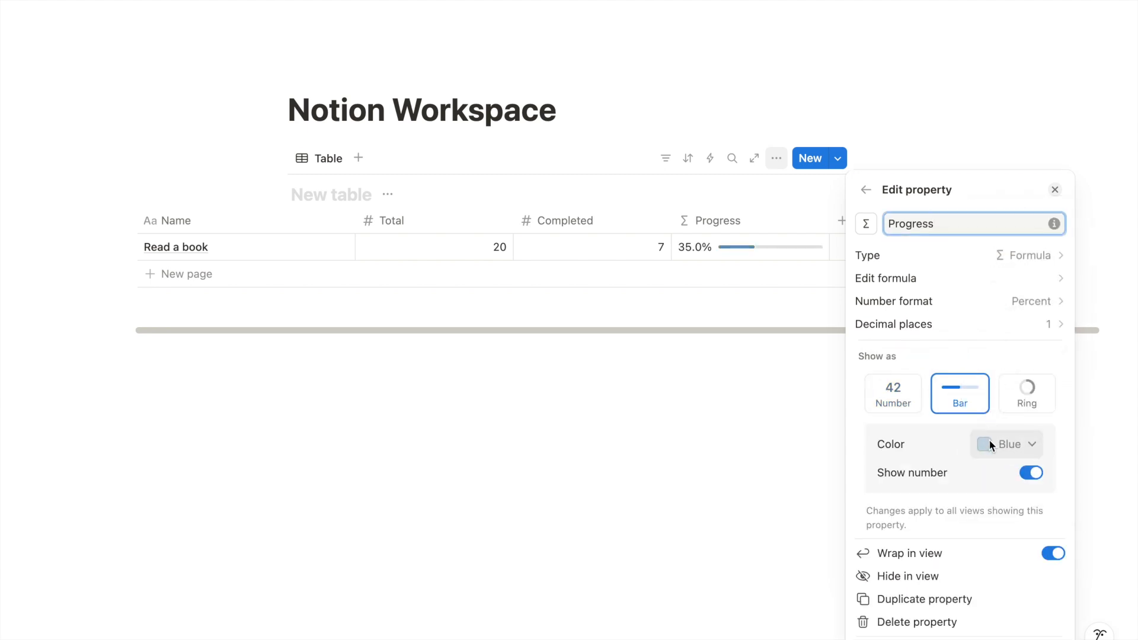
left_click(1005, 443)
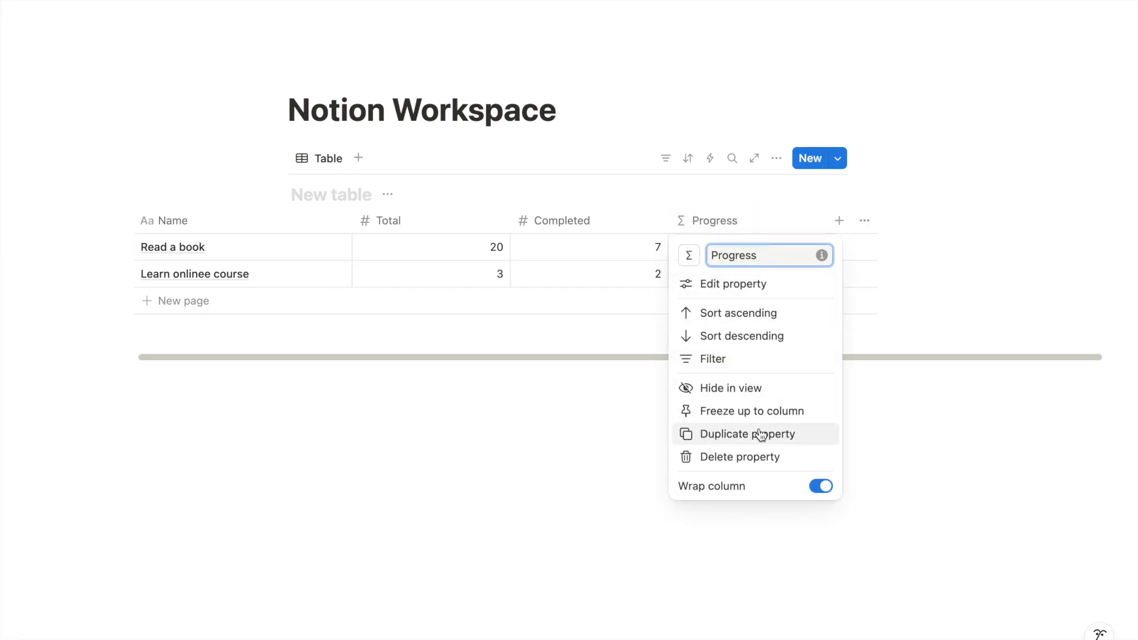
Duplicate the Progress column and begin renaming the copy.
left_click(747, 433)
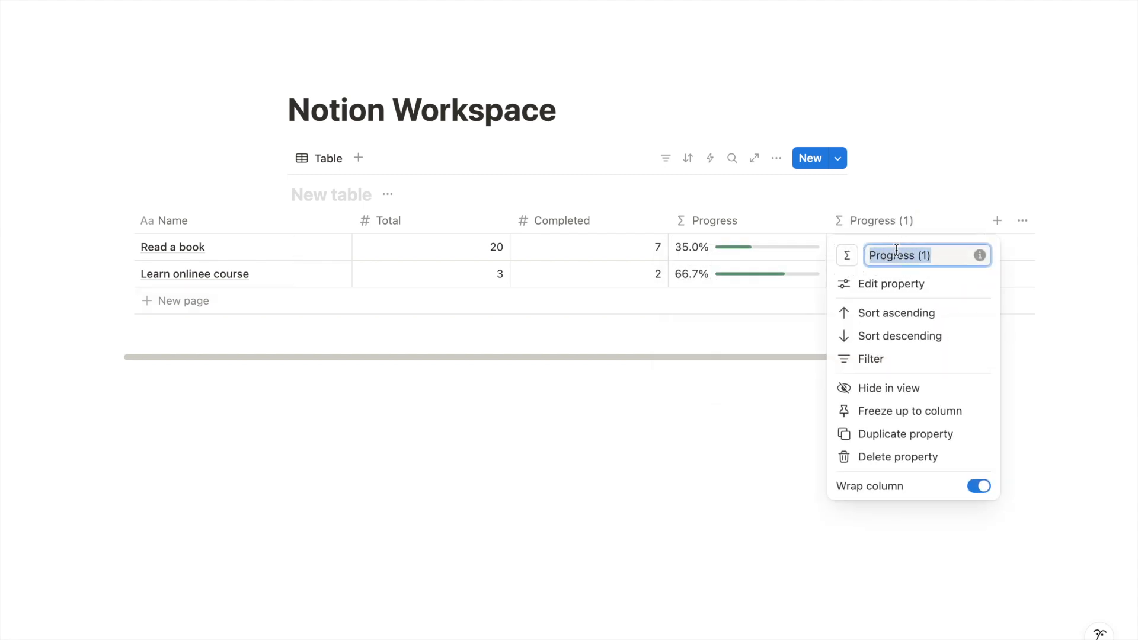
left_click(890, 284)
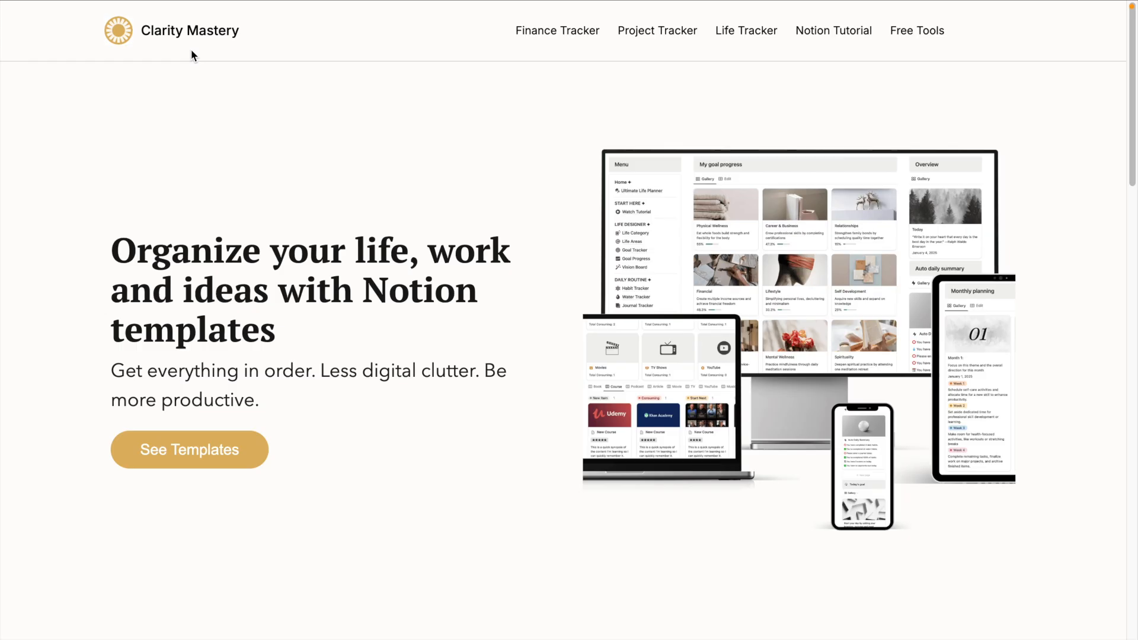
mouse_move(917, 31)
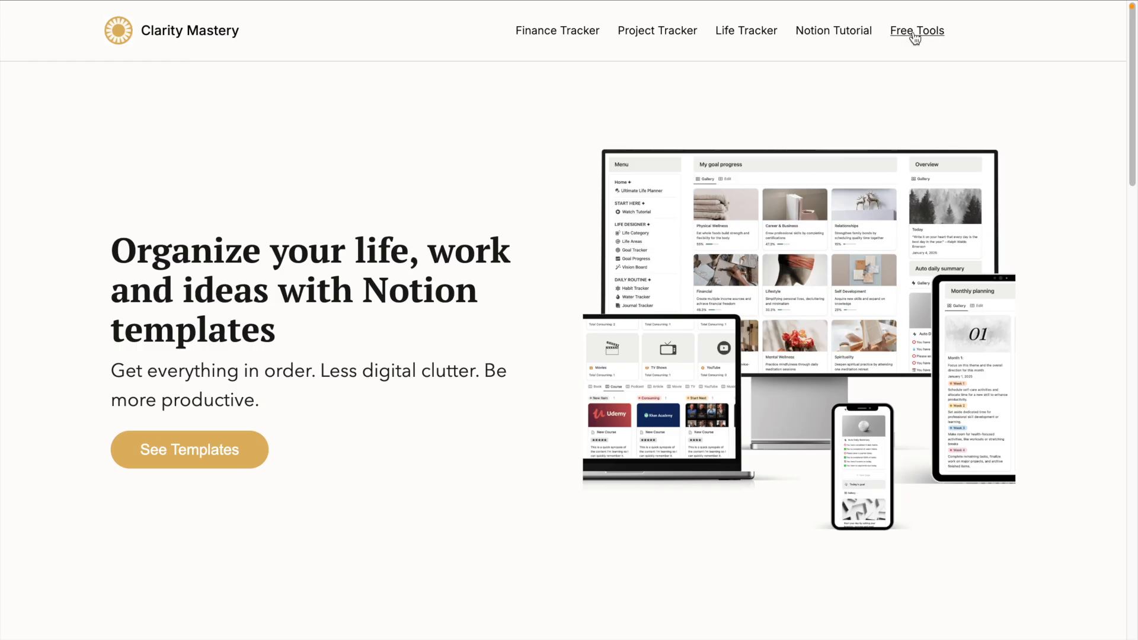
Set up the Progress Bar Generator with Total property and a filled-circle completed symbol.
left_click(916, 30)
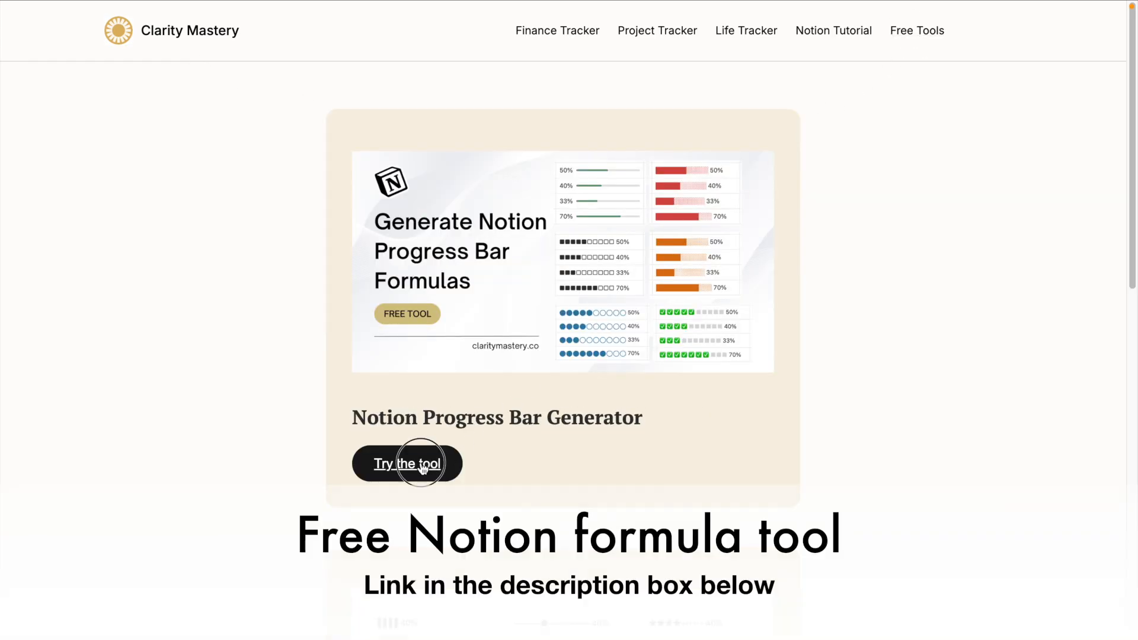
left_click(407, 463)
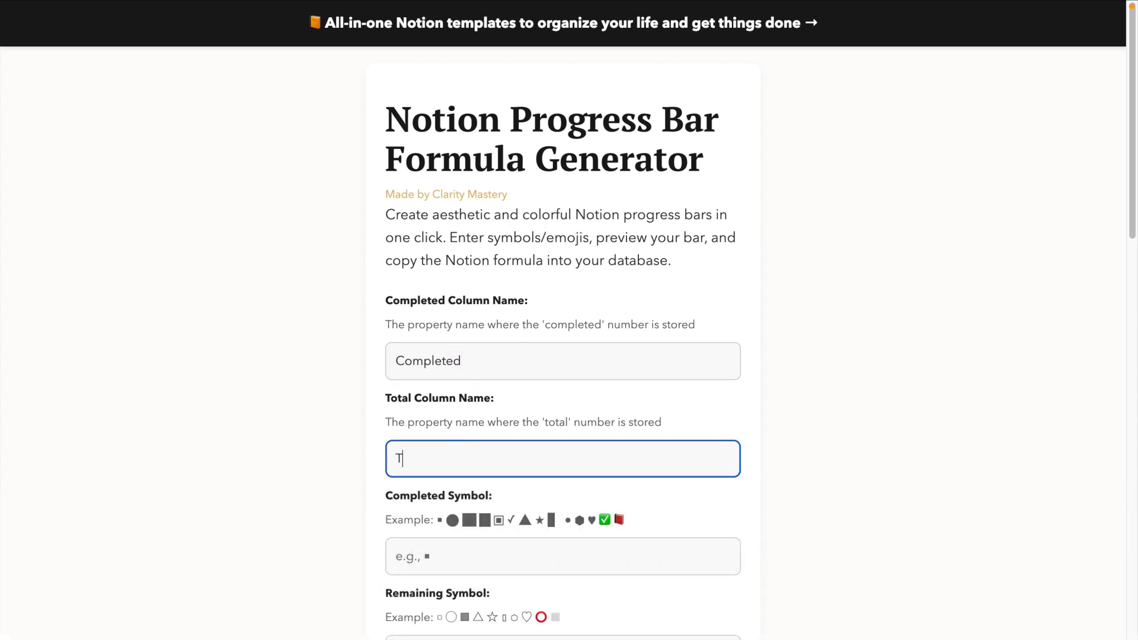
type("otal")
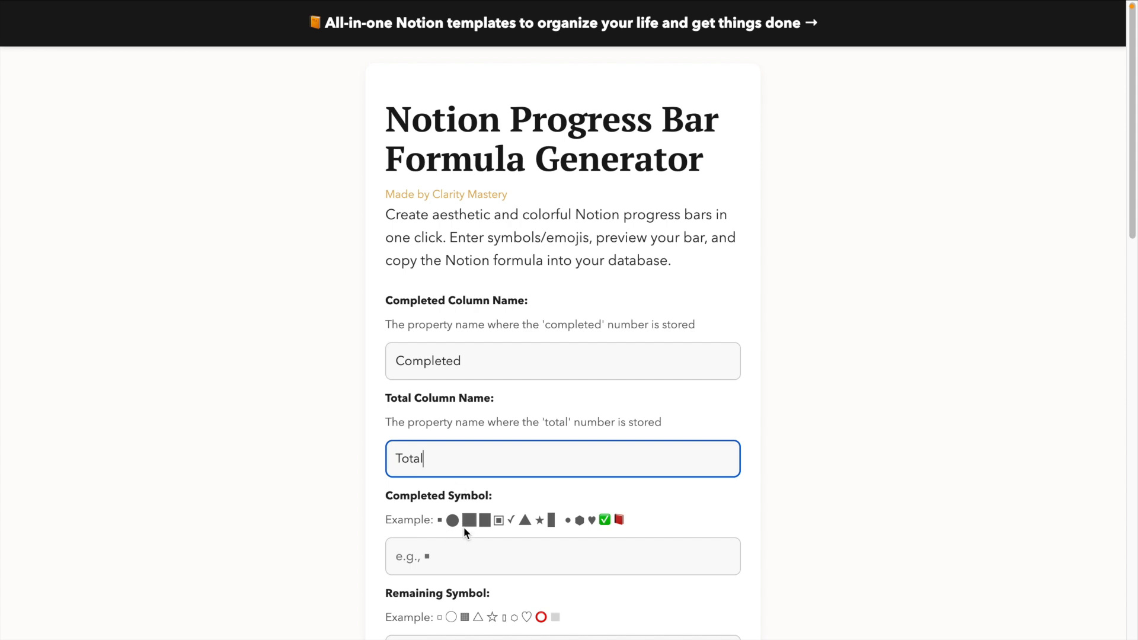
left_click(561, 555)
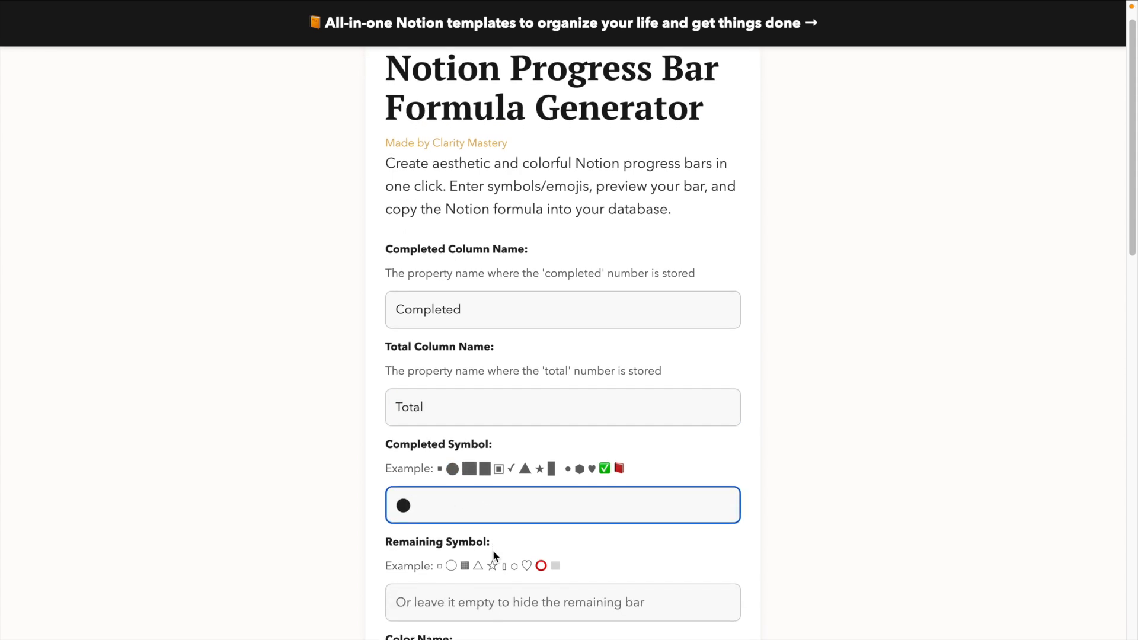
Generate the black circle progress bar formula and copy it.
scroll("down", 3)
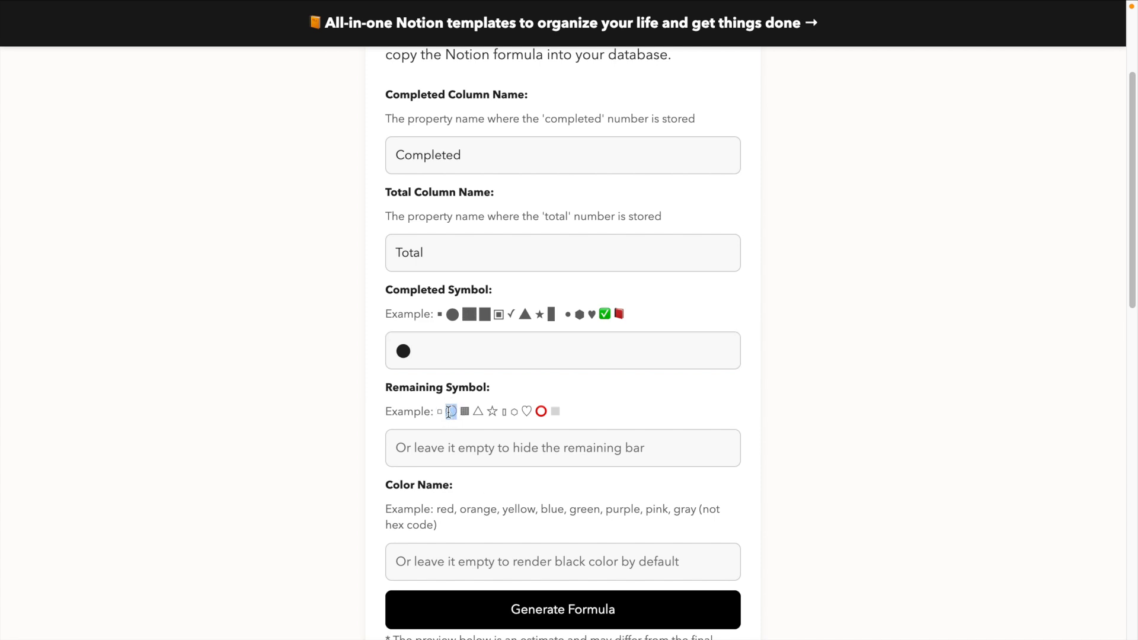
scroll("down", 3)
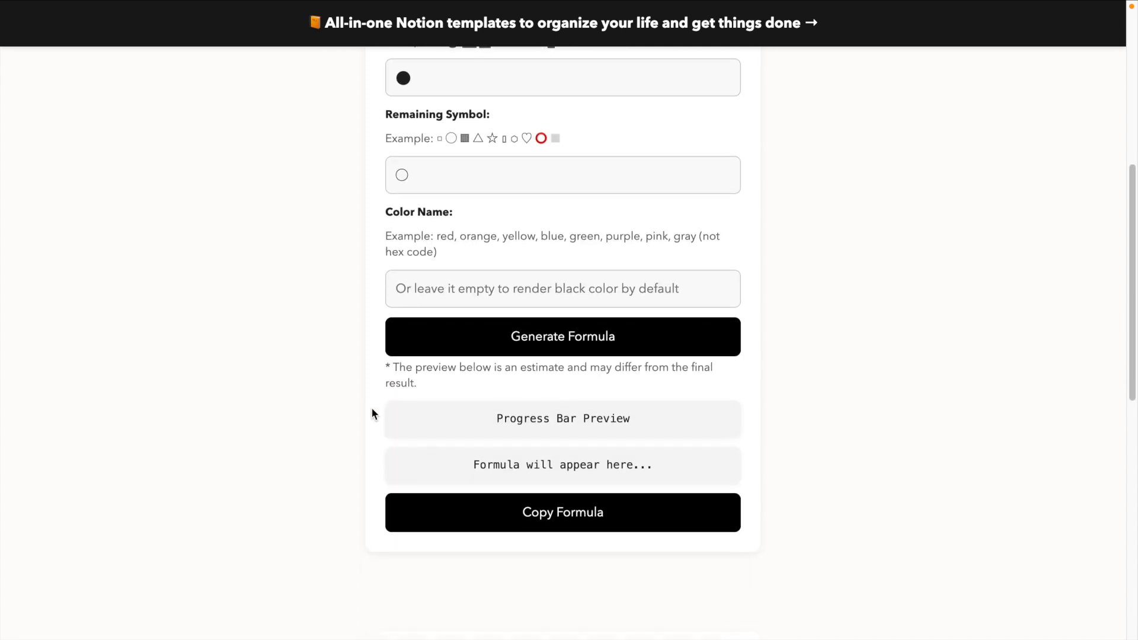
left_click(562, 336)
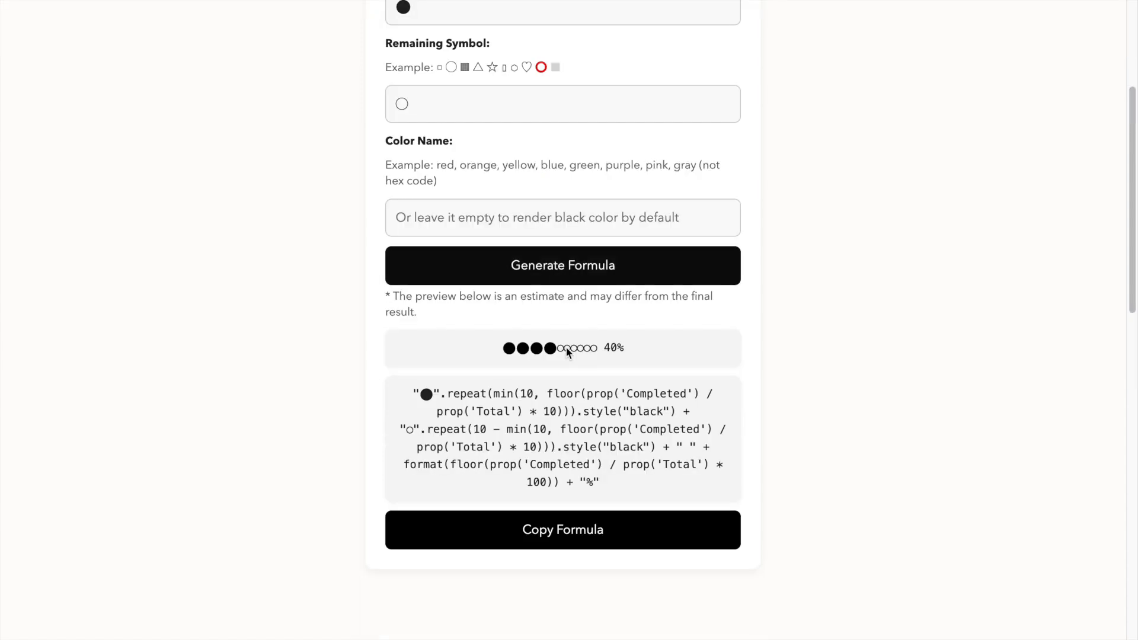
left_click(563, 529)
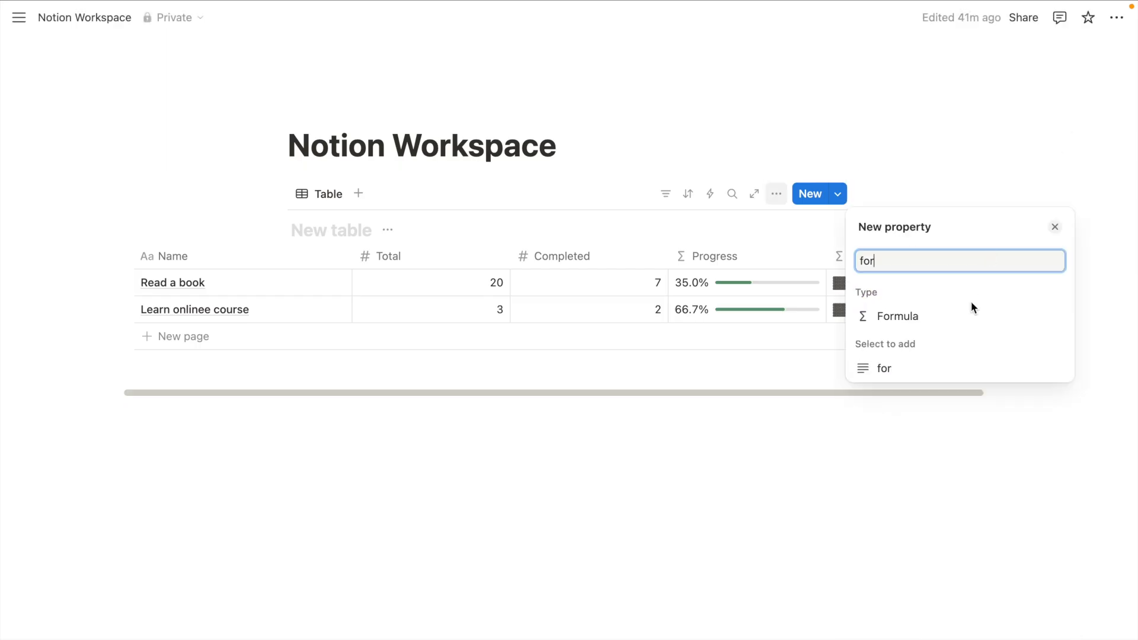
Save the black circle formula as a new Formula column, then regenerate it in orange.
left_click(898, 316)
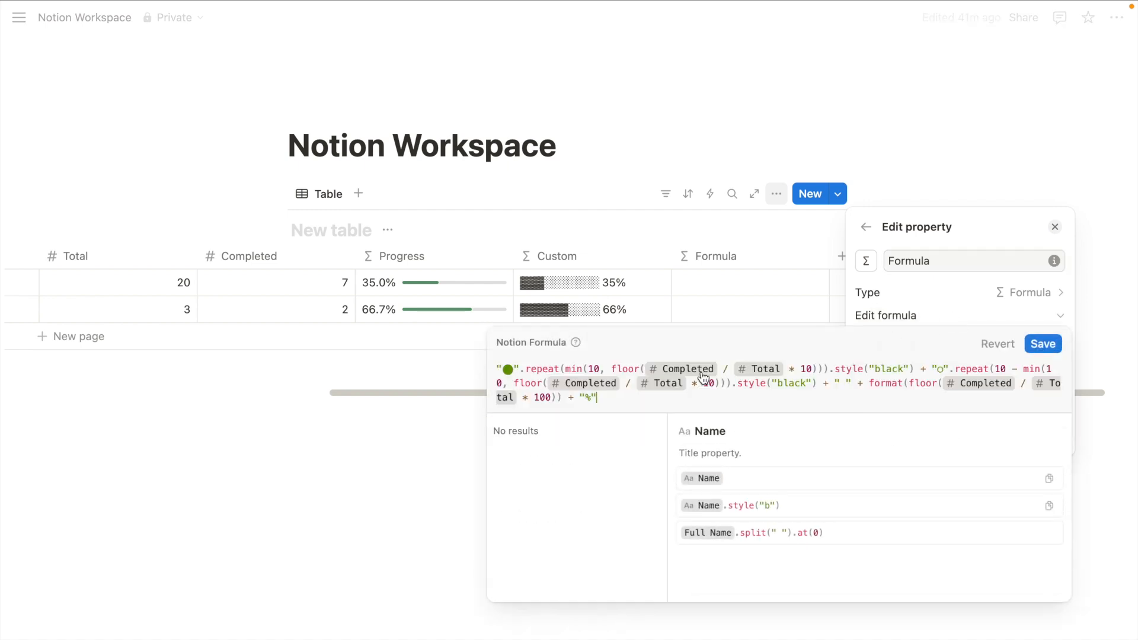
left_click(1042, 343)
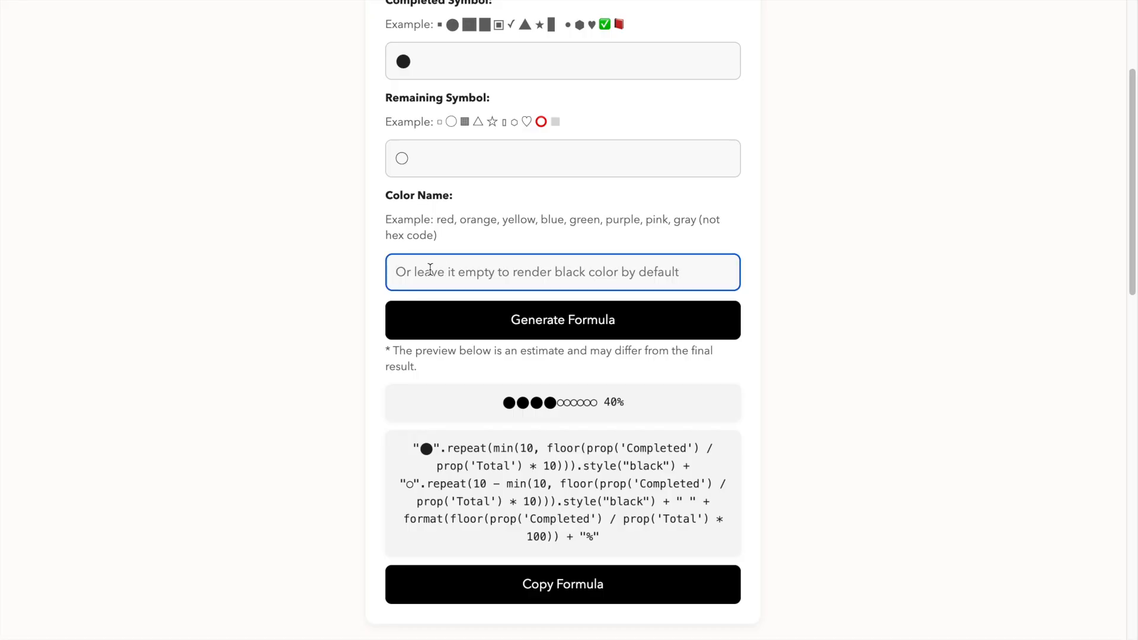
type("orange")
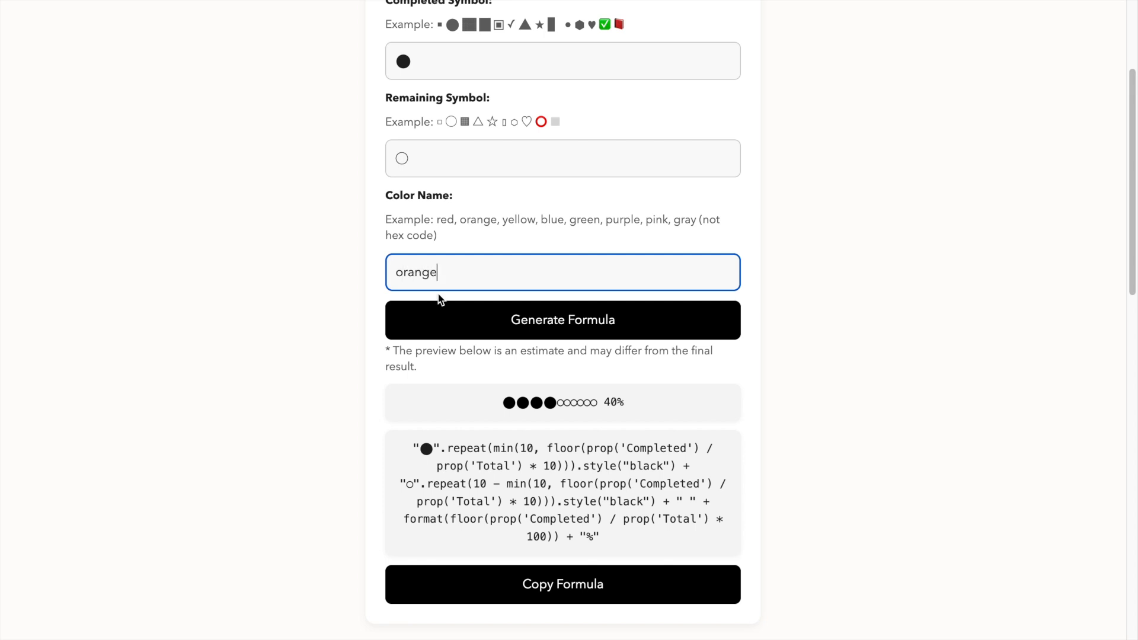
left_click(562, 320)
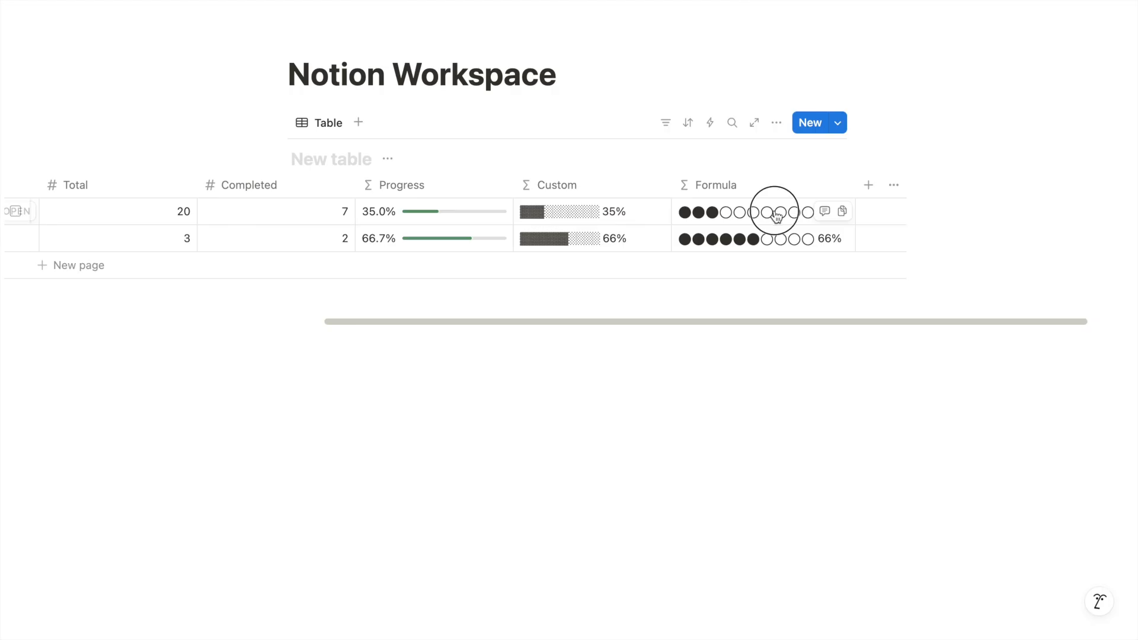
Apply the orange formula in Notion, then regenerate it without remaining symbols.
left_click(759, 211)
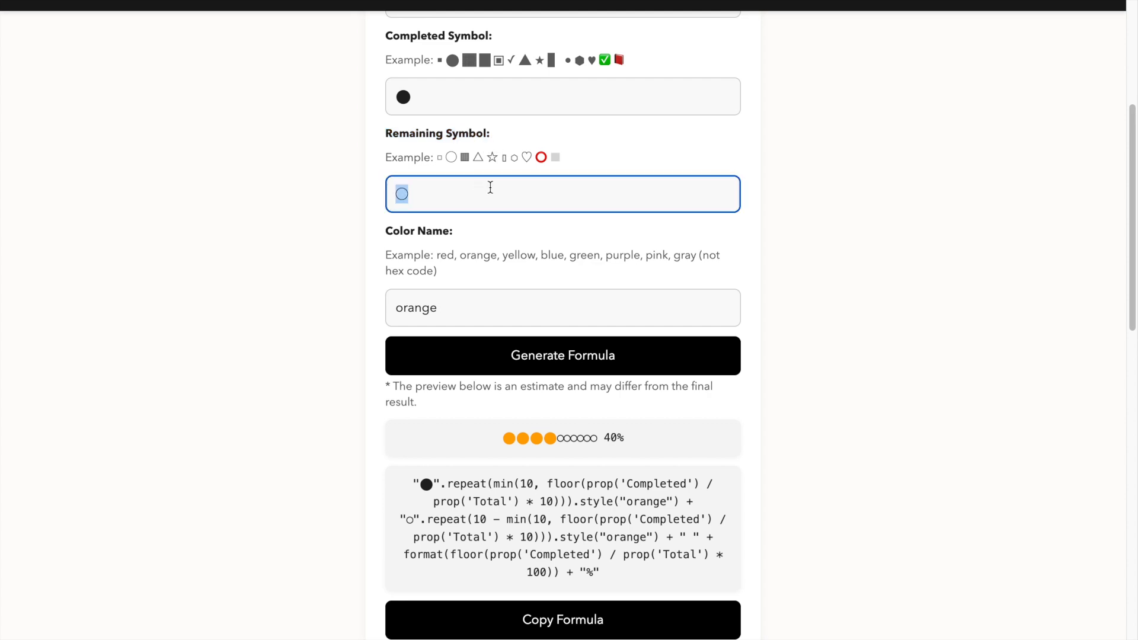
scroll("down", 3)
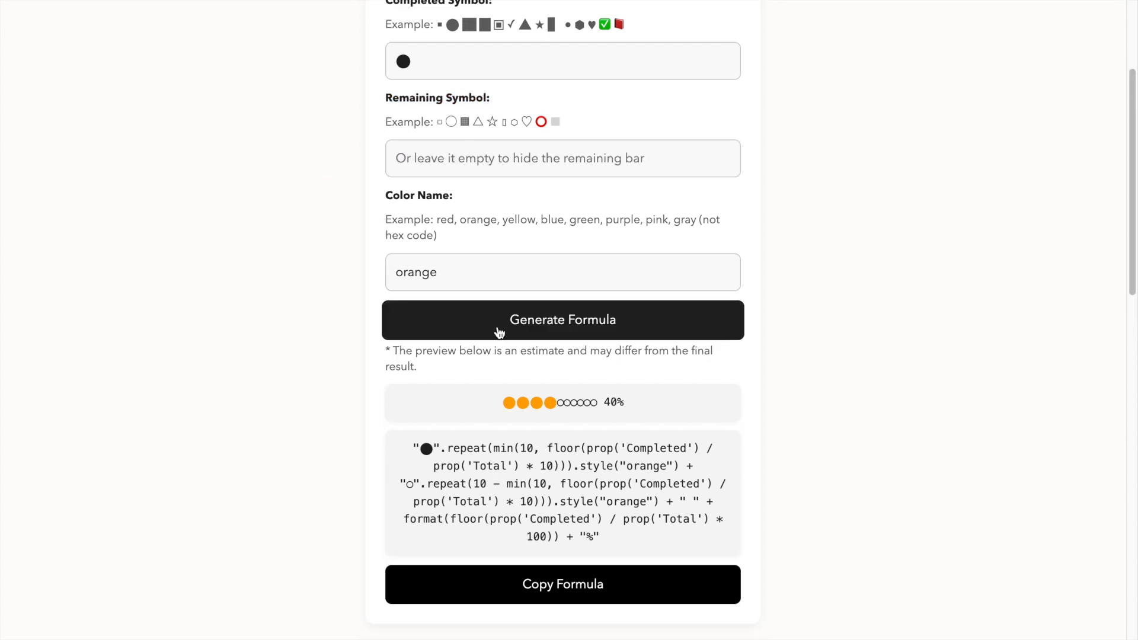
left_click(562, 320)
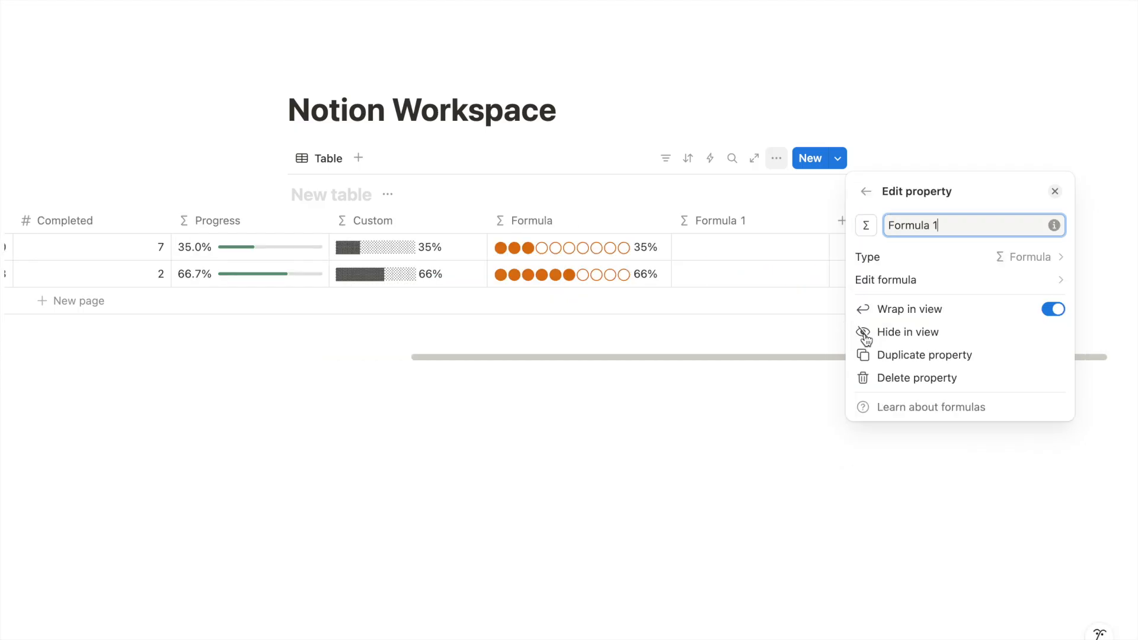
Save the orange filled-circles-only formula into the Formula 1 column.
left_click(885, 279)
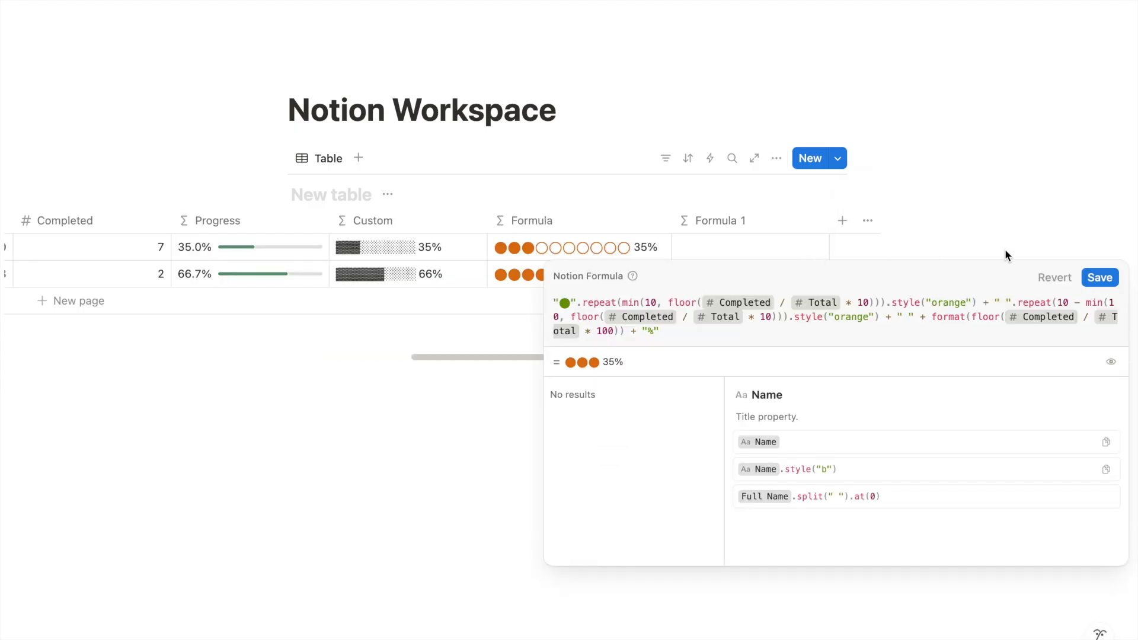
left_click(1098, 277)
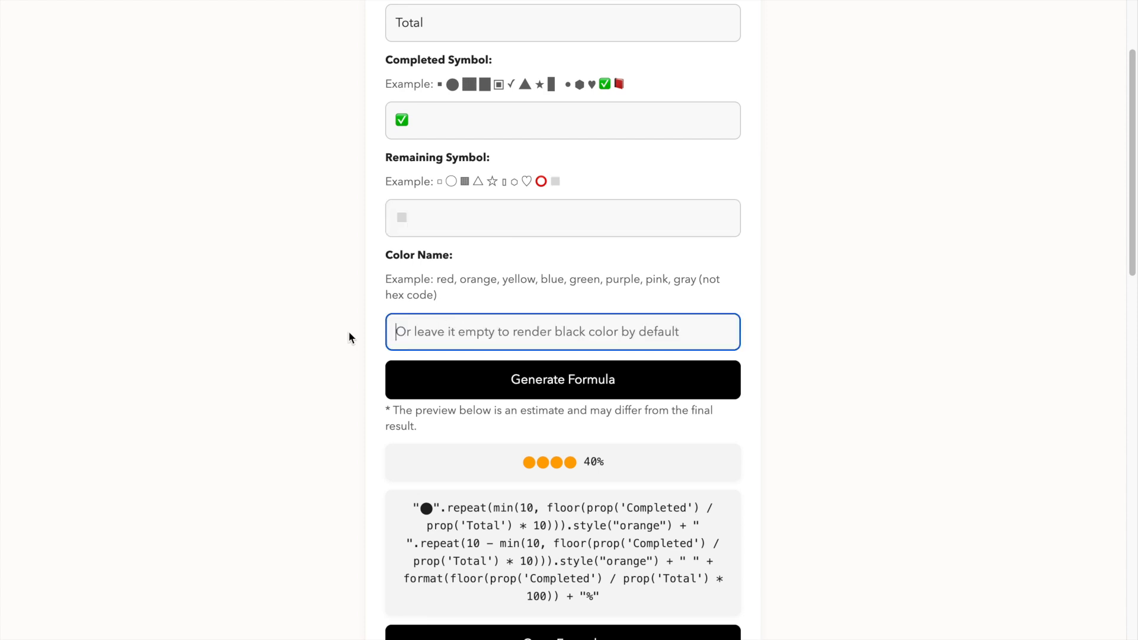
Add a space after the ✅ completed symbol, copy the checkmark formula and dismiss the alert.
left_click(562, 120)
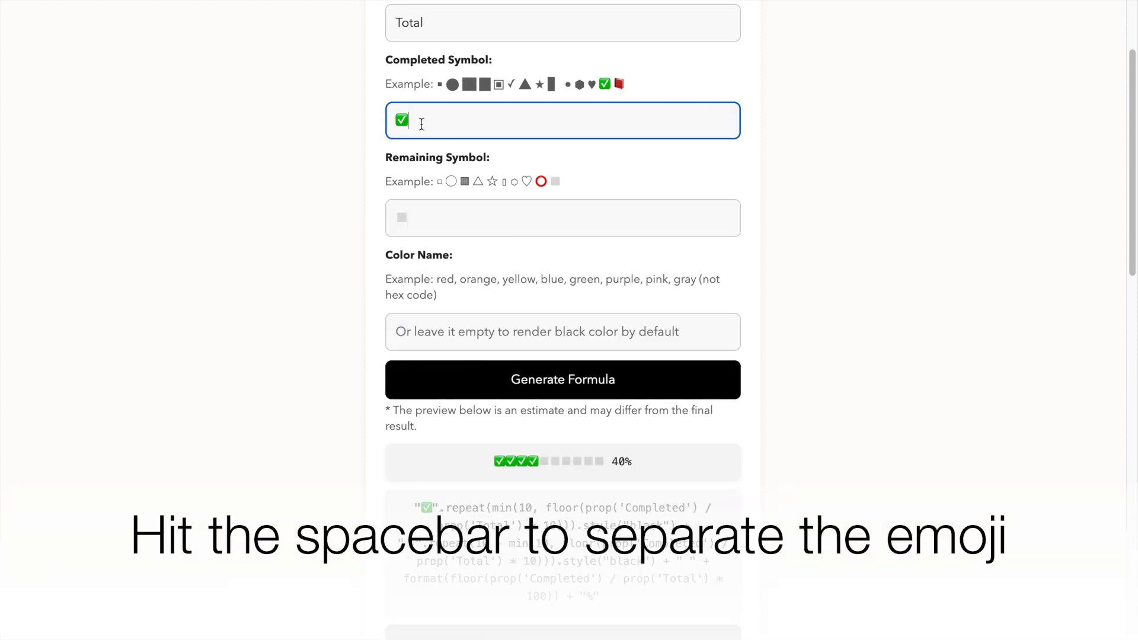
key("space")
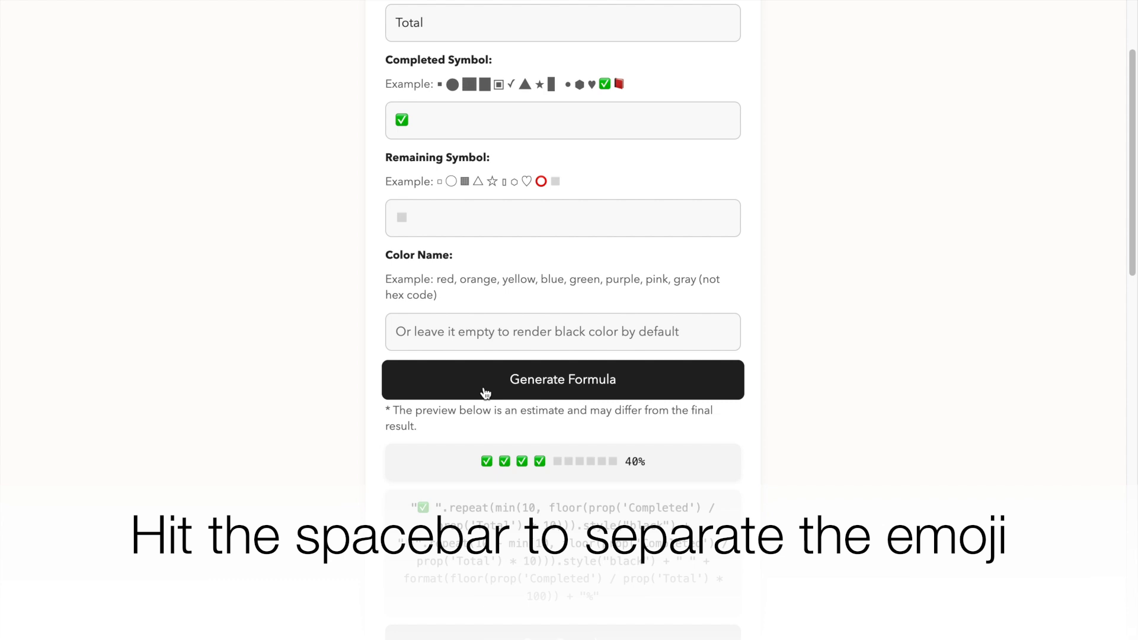
left_click(562, 602)
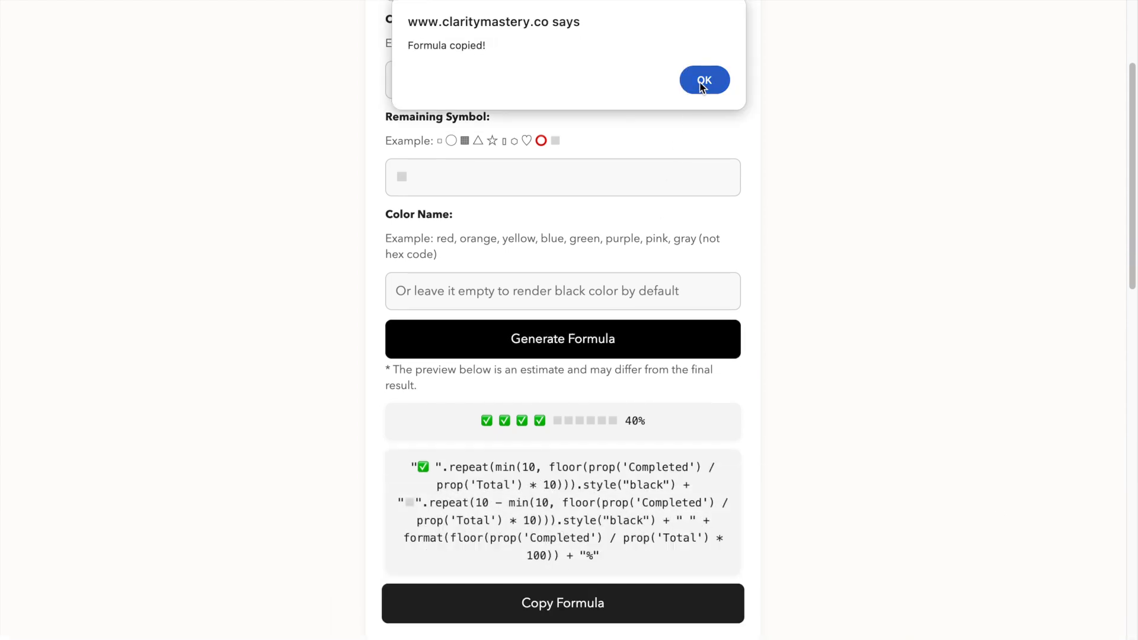
left_click(702, 80)
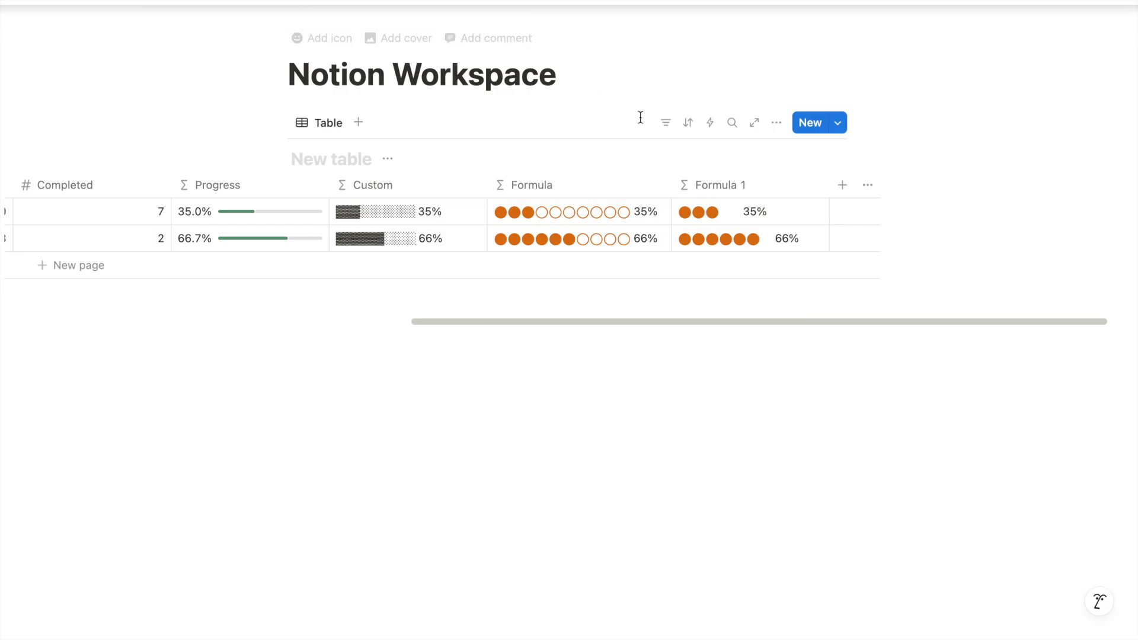
Add a Formula 2 property holding the pasted green-checkmark formula.
type("for")
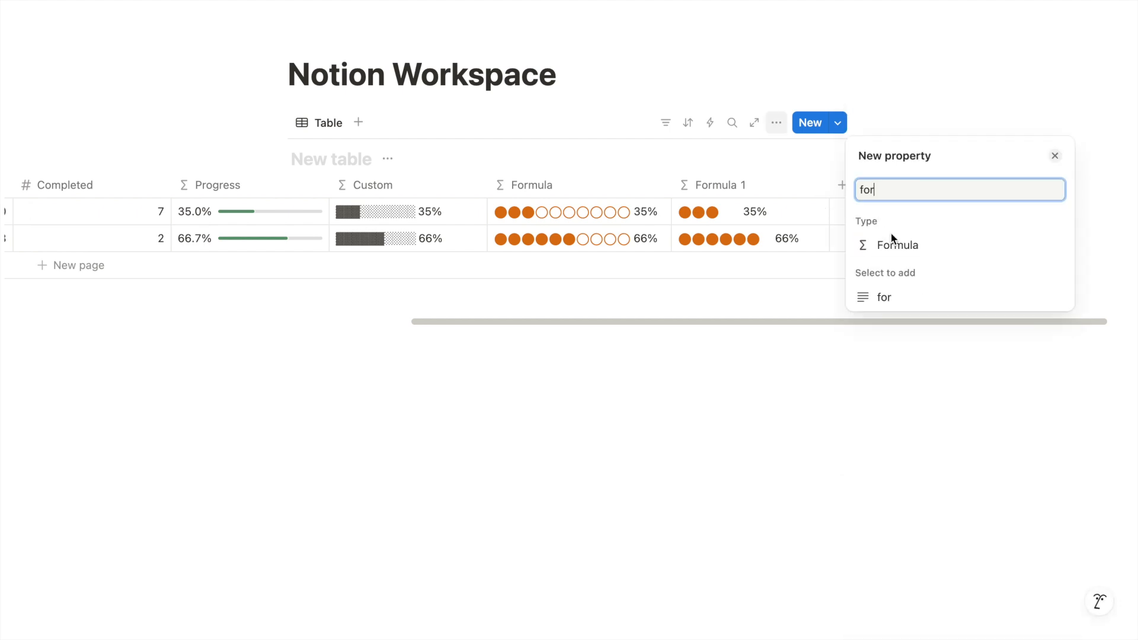
left_click(898, 245)
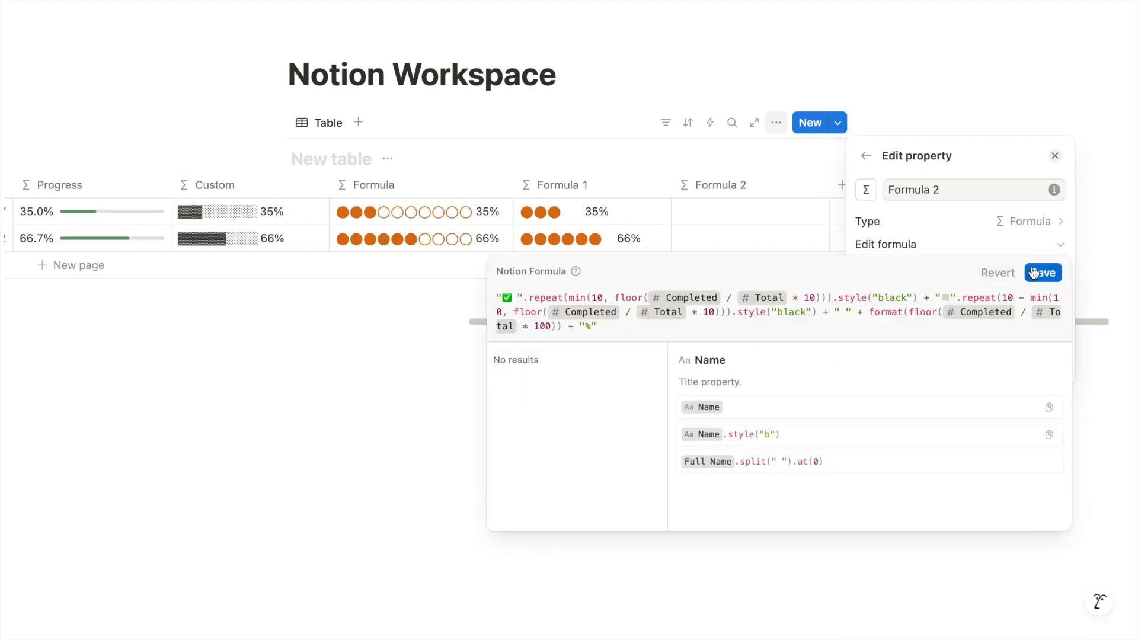
left_click(1041, 272)
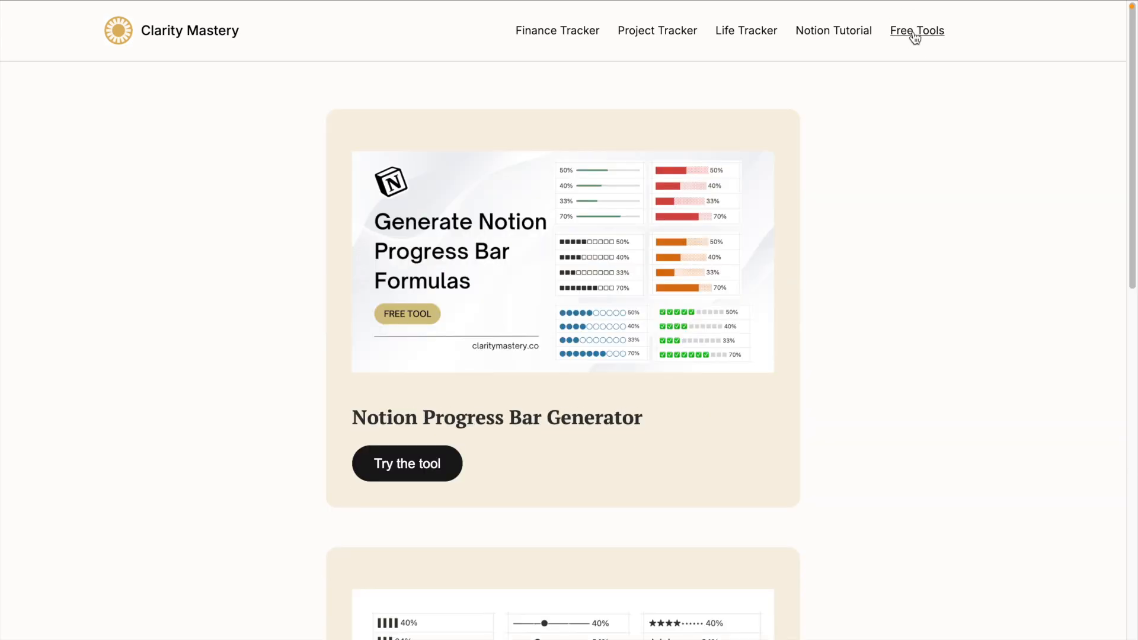
Open the generator via Try the tool and scroll to its FAQ section.
left_click(407, 464)
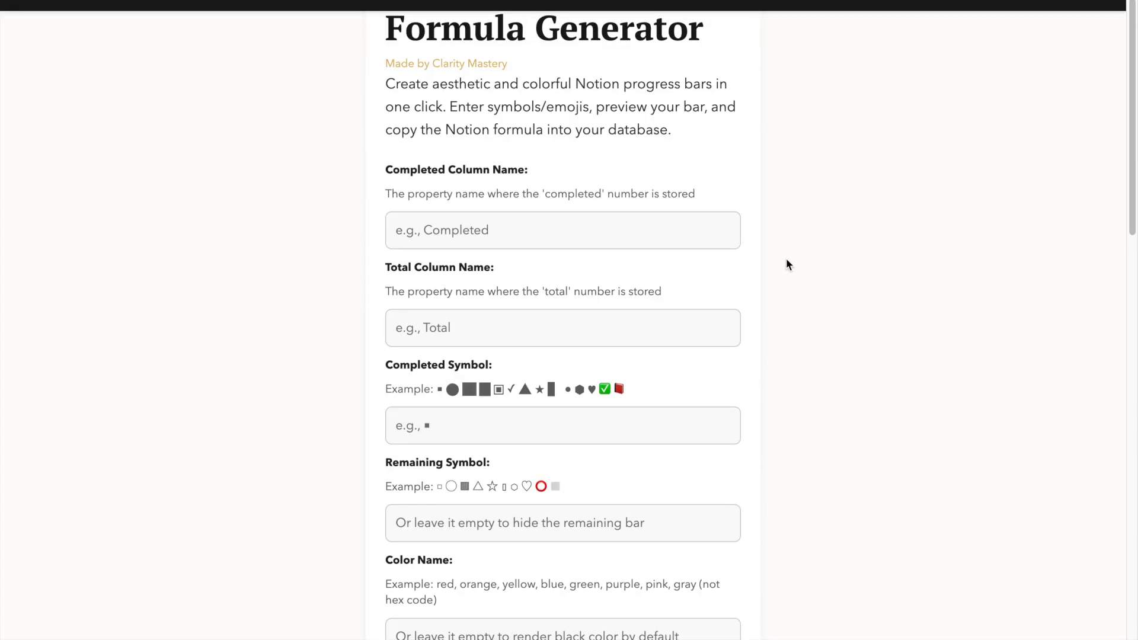
scroll("down", 3)
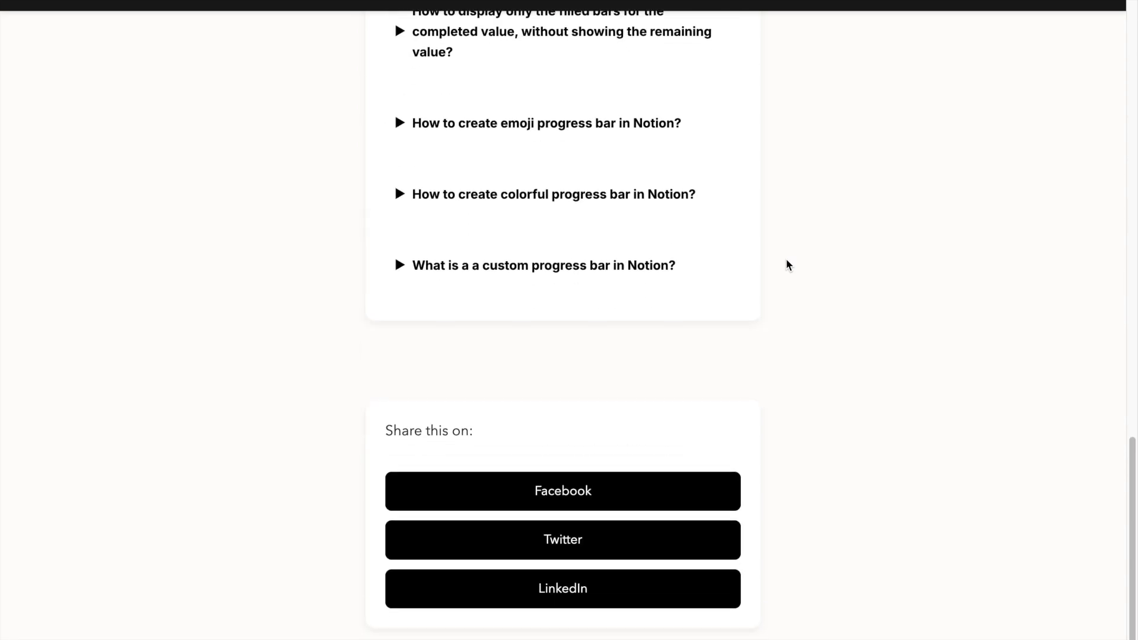
mouse_move(678, 544)
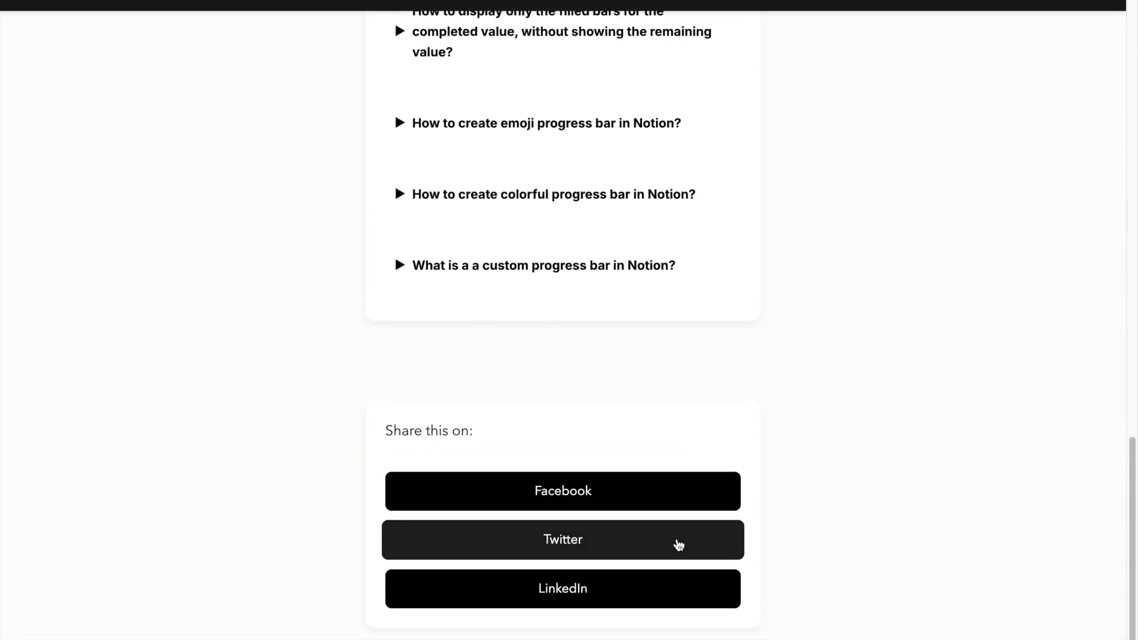
mouse_move(940, 536)
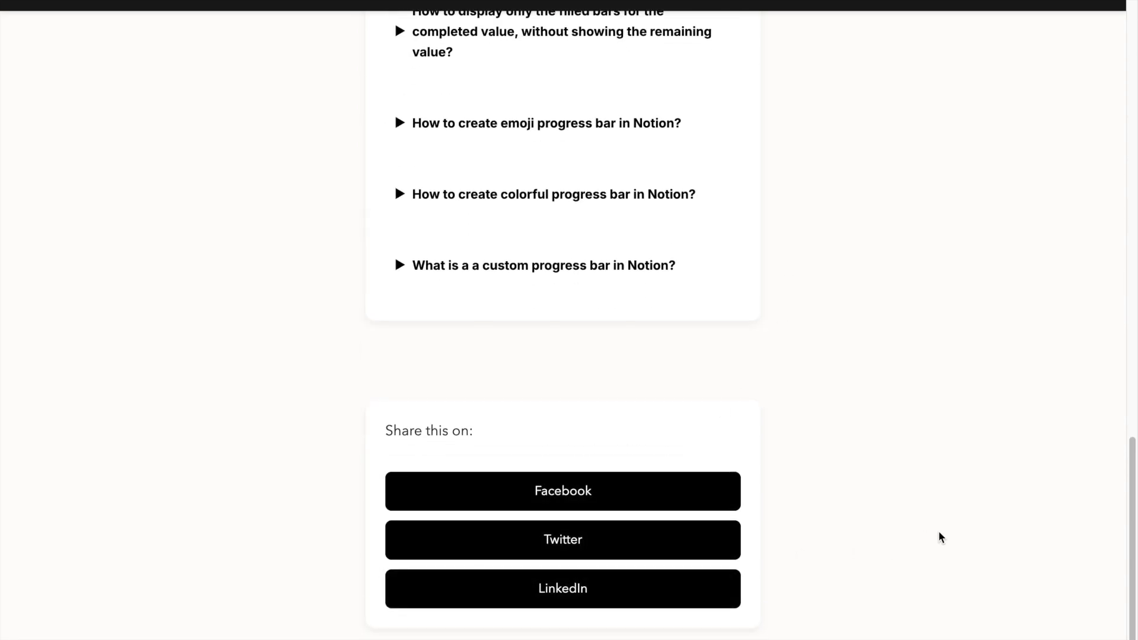